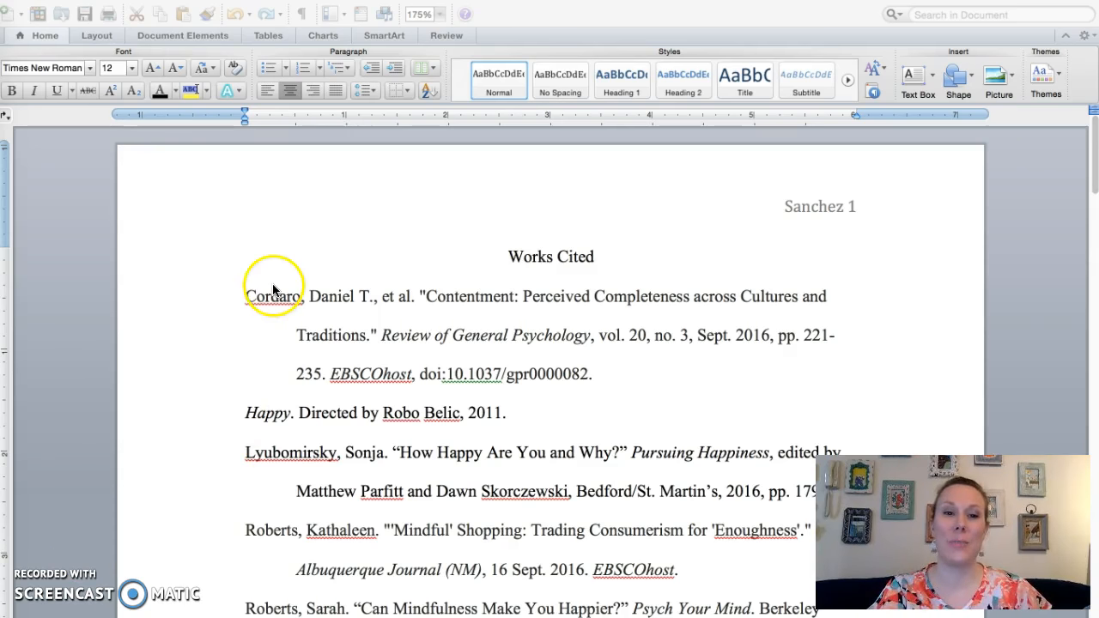
mouse_move(340, 229)
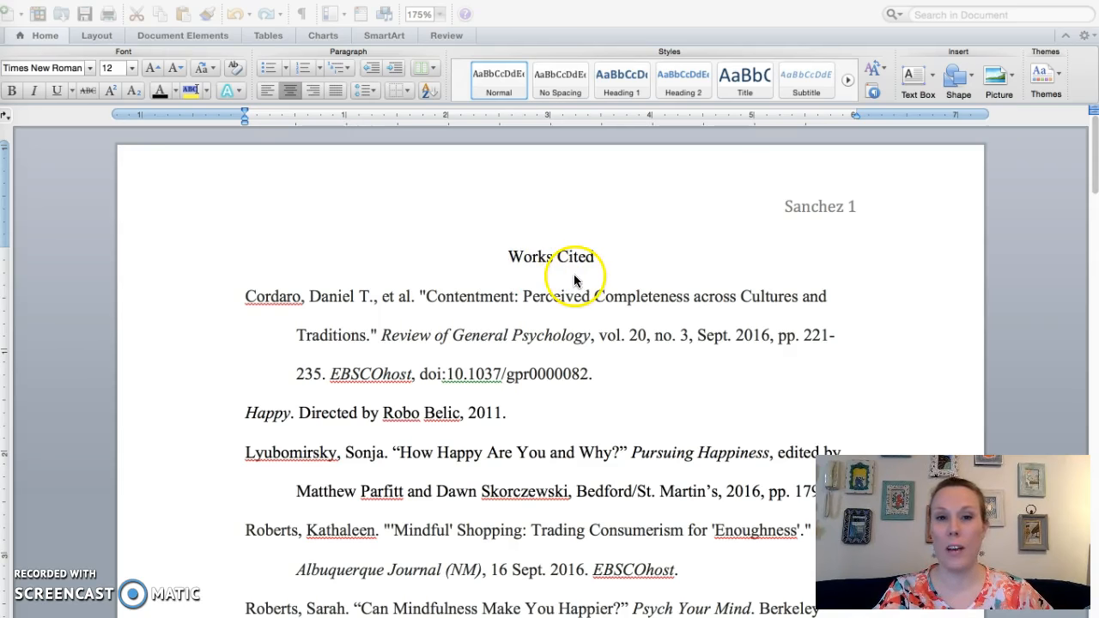
mouse_move(753, 191)
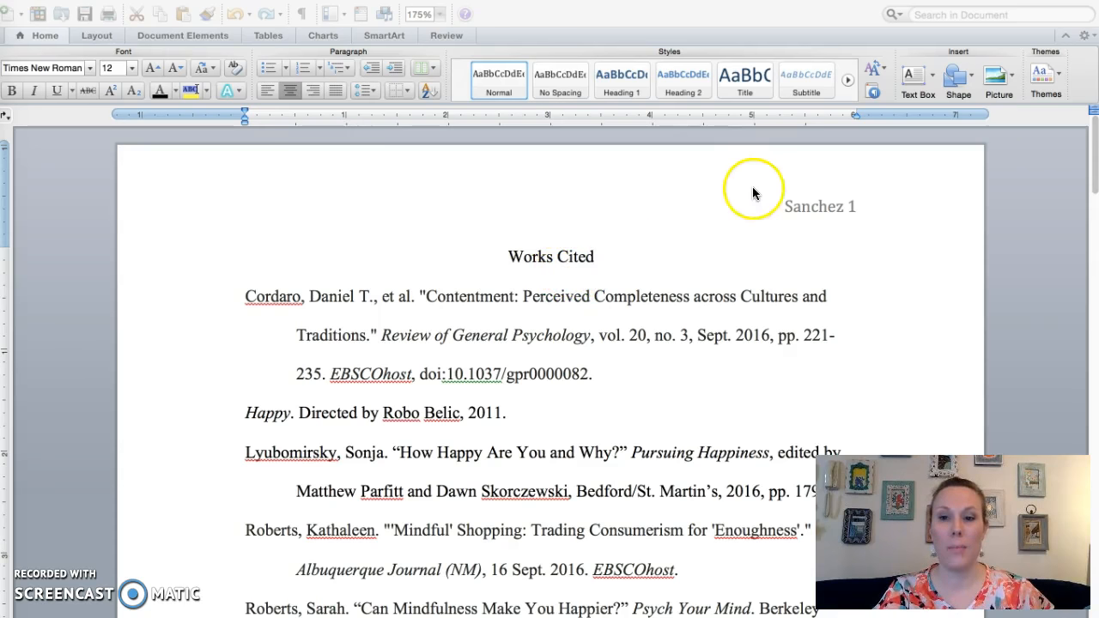
mouse_move(789, 224)
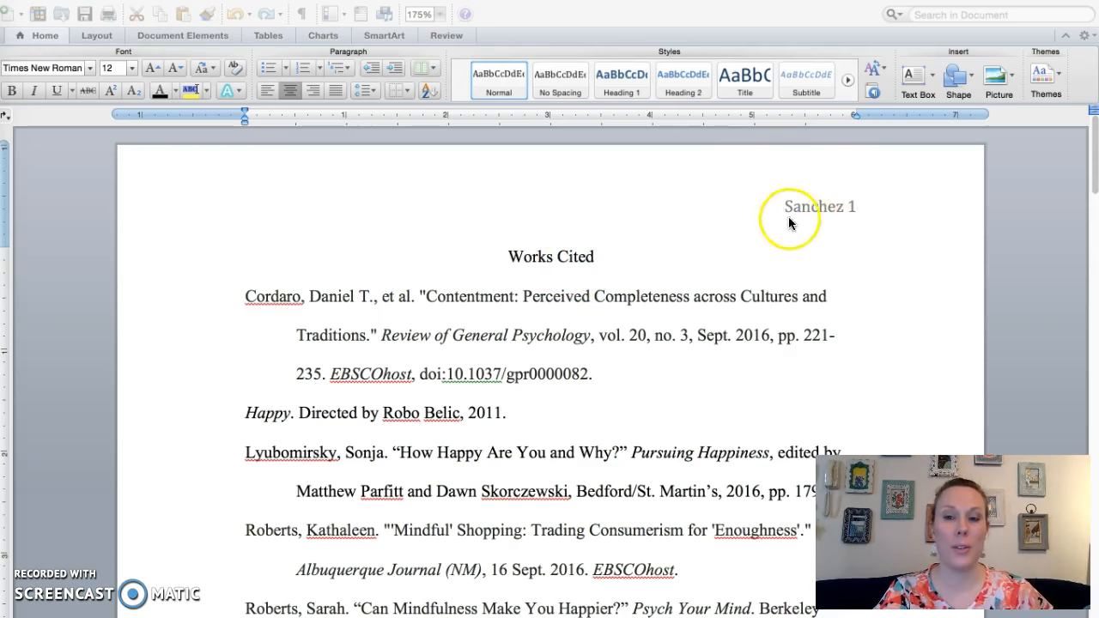
mouse_move(876, 227)
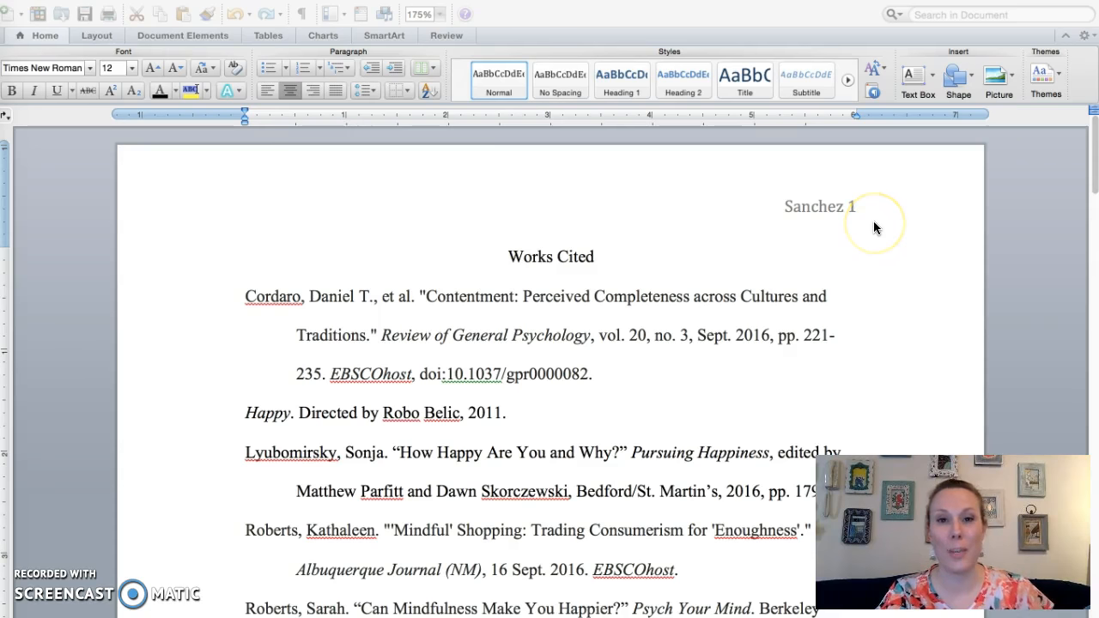
mouse_move(853, 221)
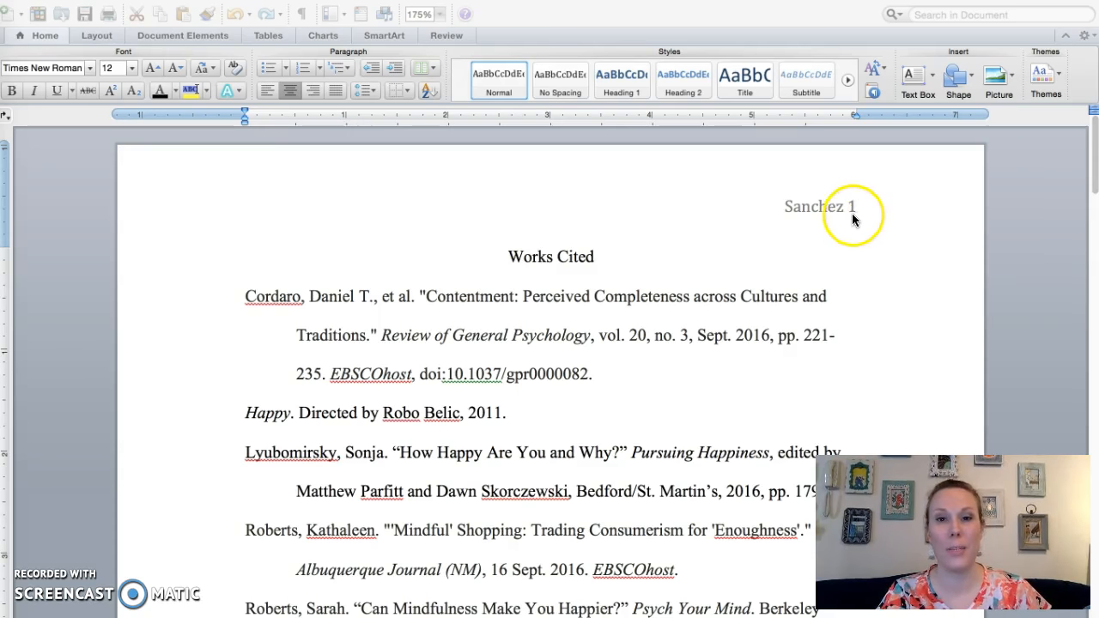
mouse_move(847, 215)
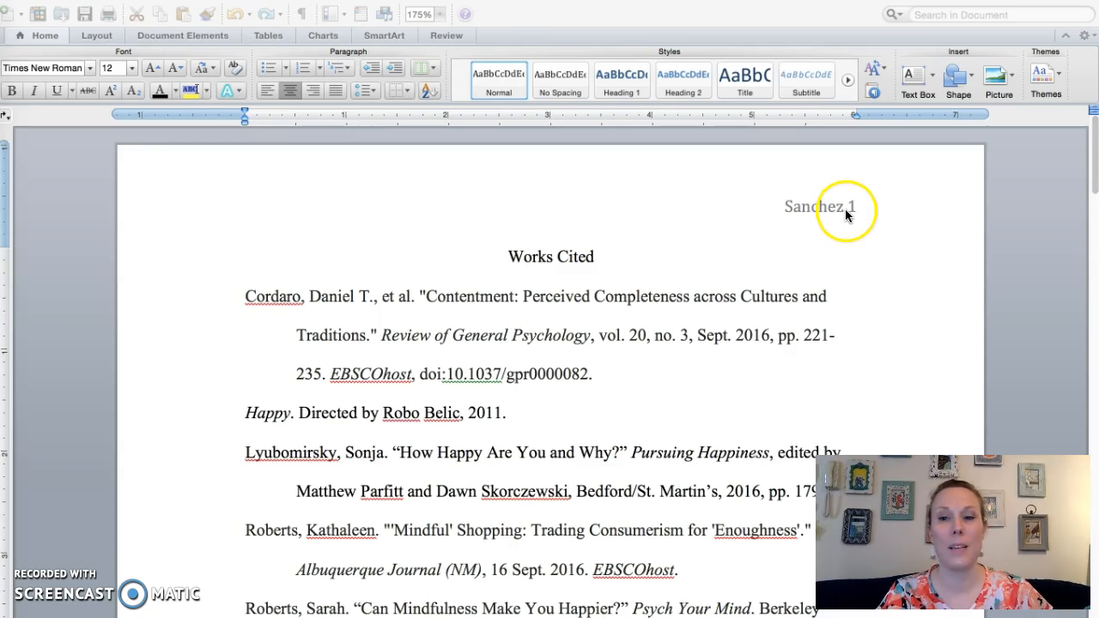
mouse_move(855, 215)
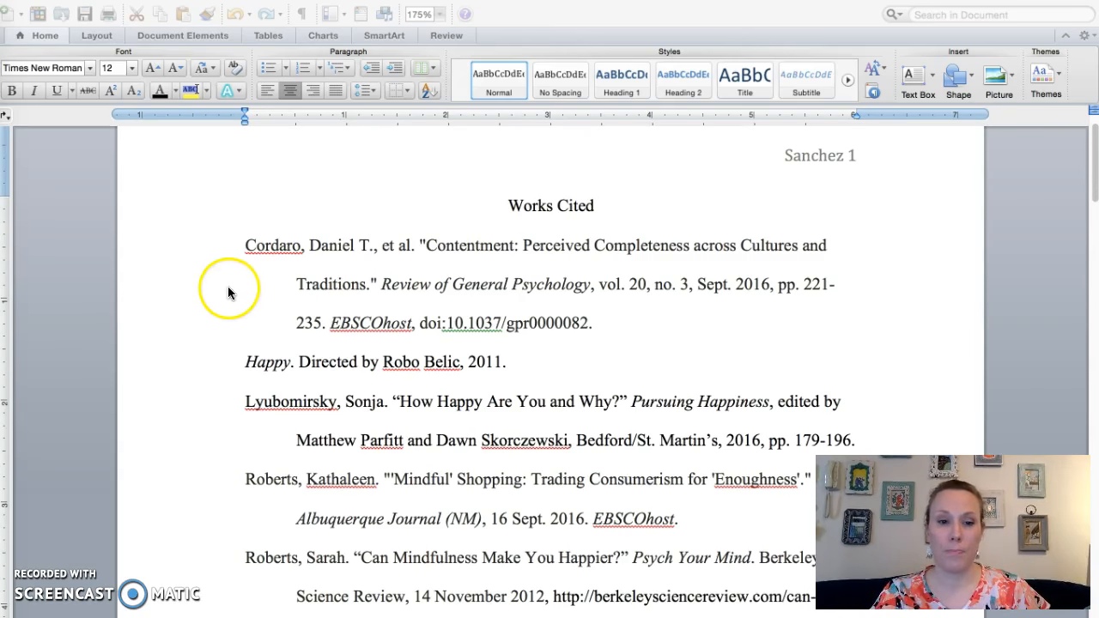
mouse_move(246, 251)
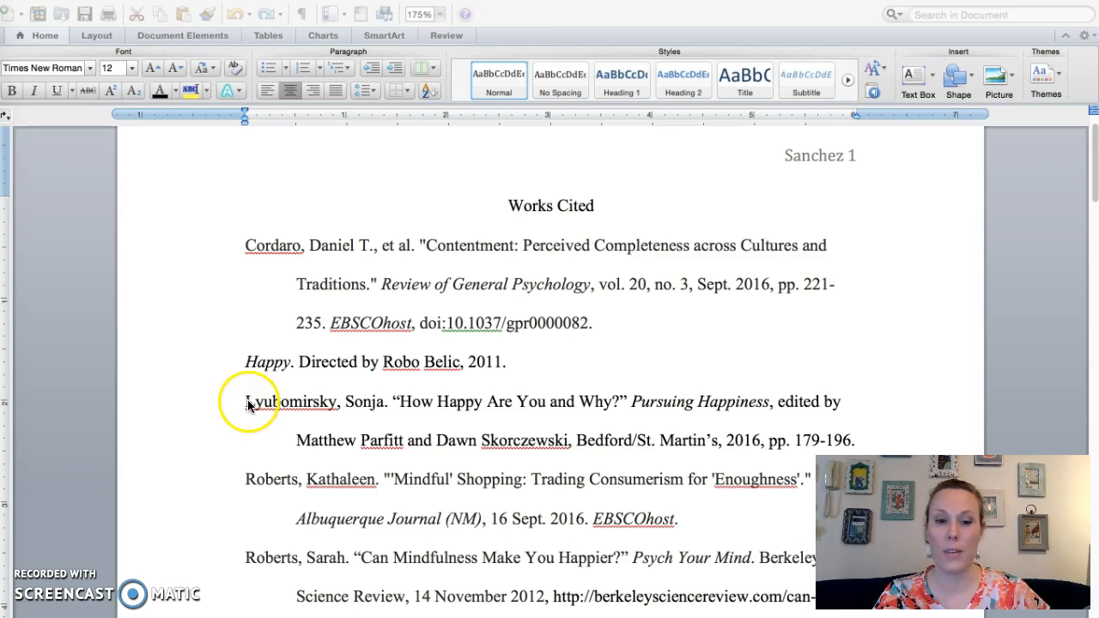
mouse_move(582, 453)
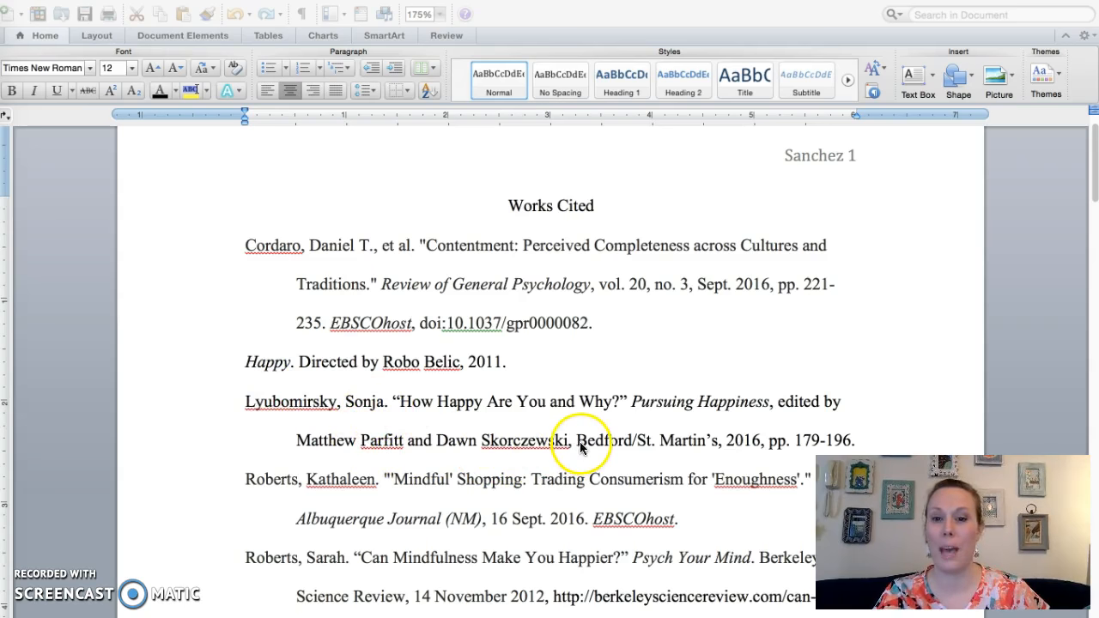
mouse_move(517, 419)
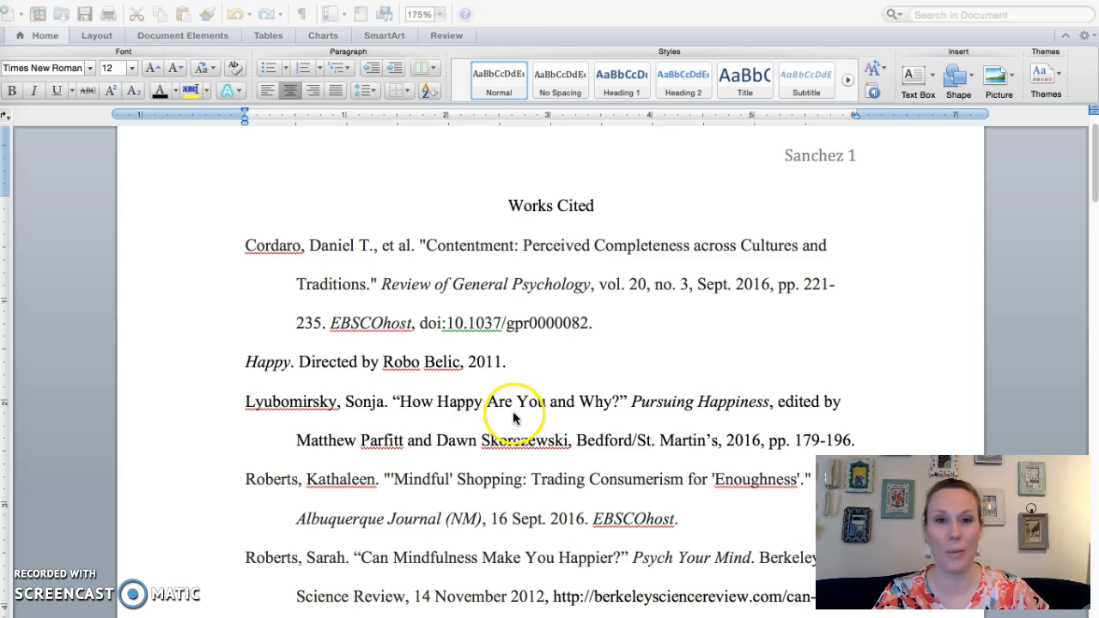
mouse_move(332, 416)
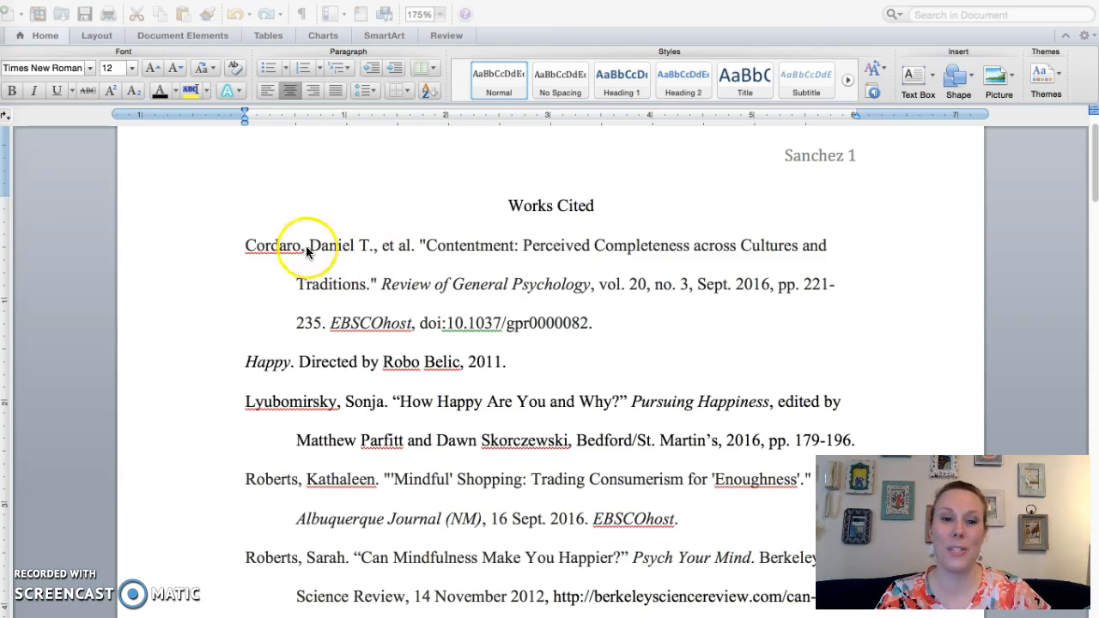
mouse_move(615, 294)
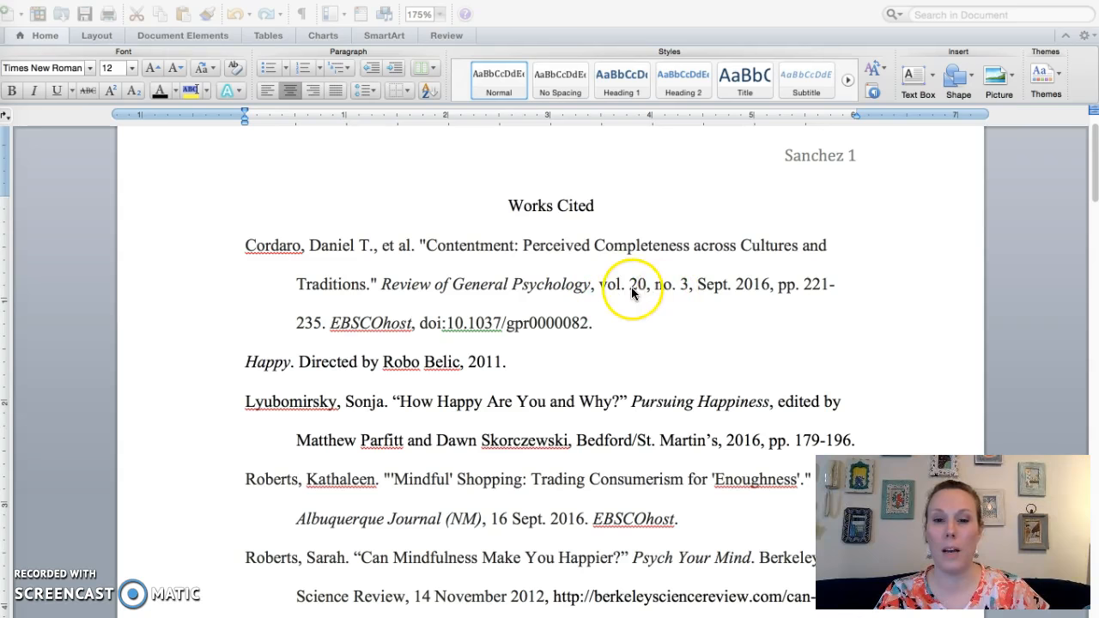
mouse_move(665, 296)
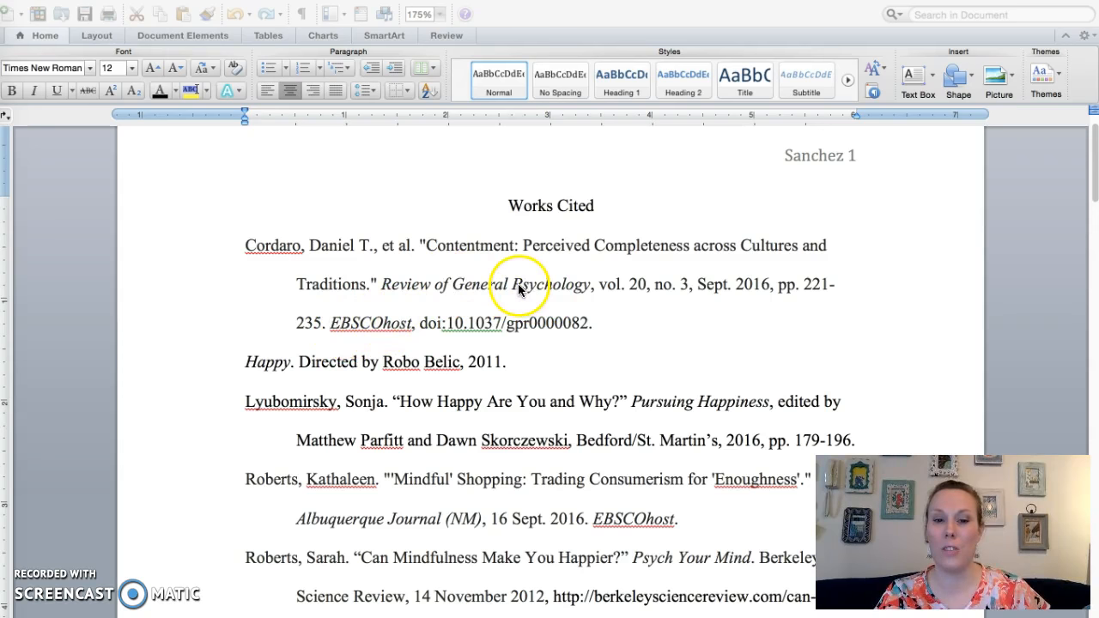
mouse_move(362, 346)
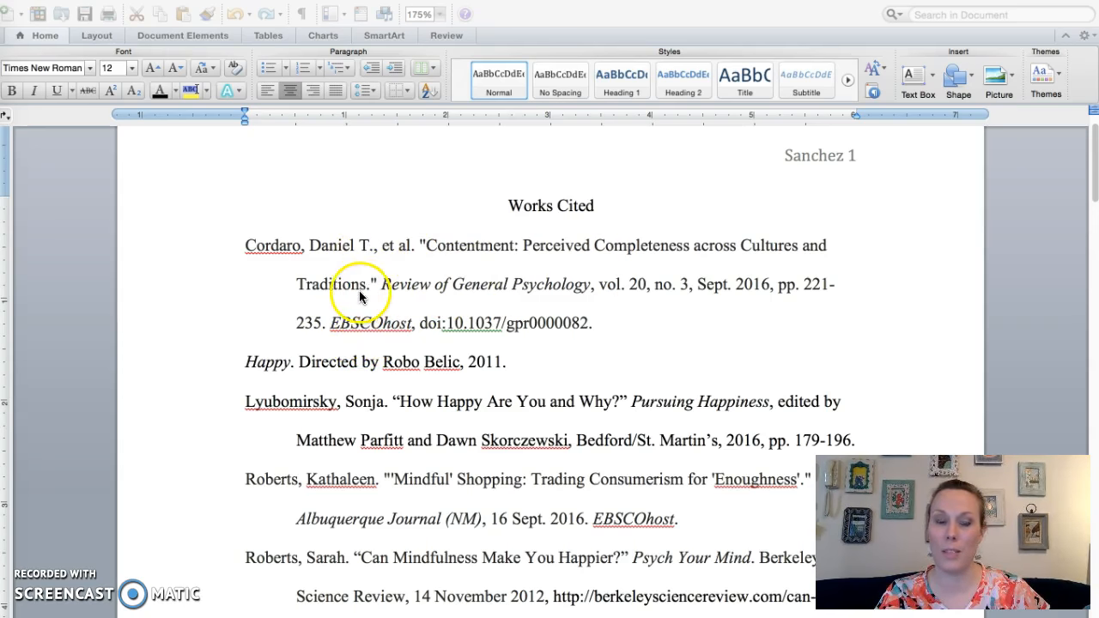
mouse_move(241, 369)
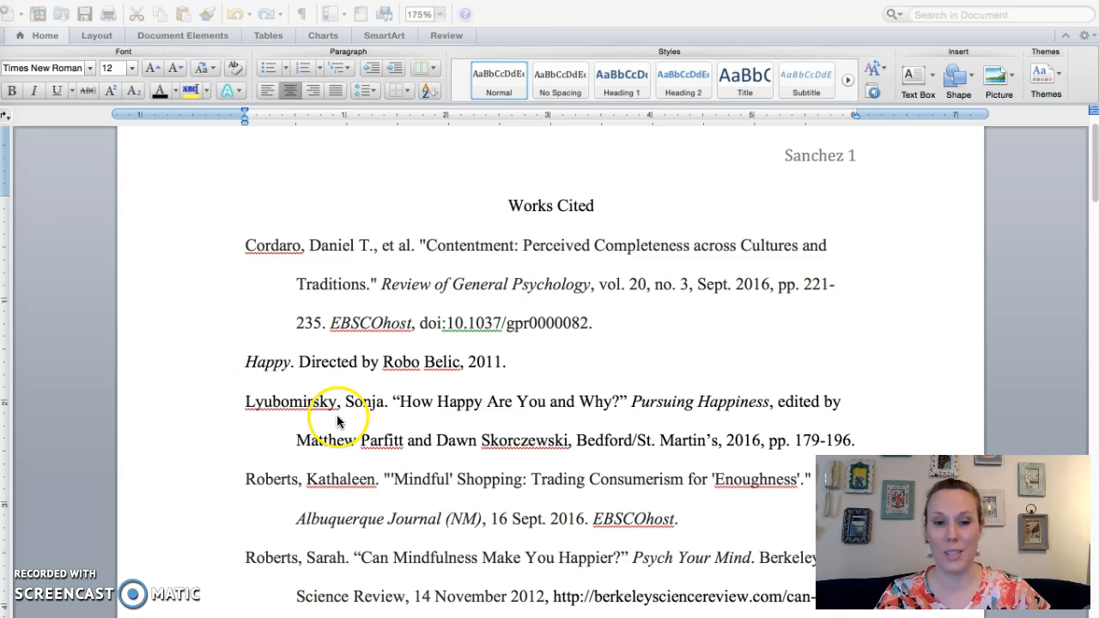
mouse_move(262, 362)
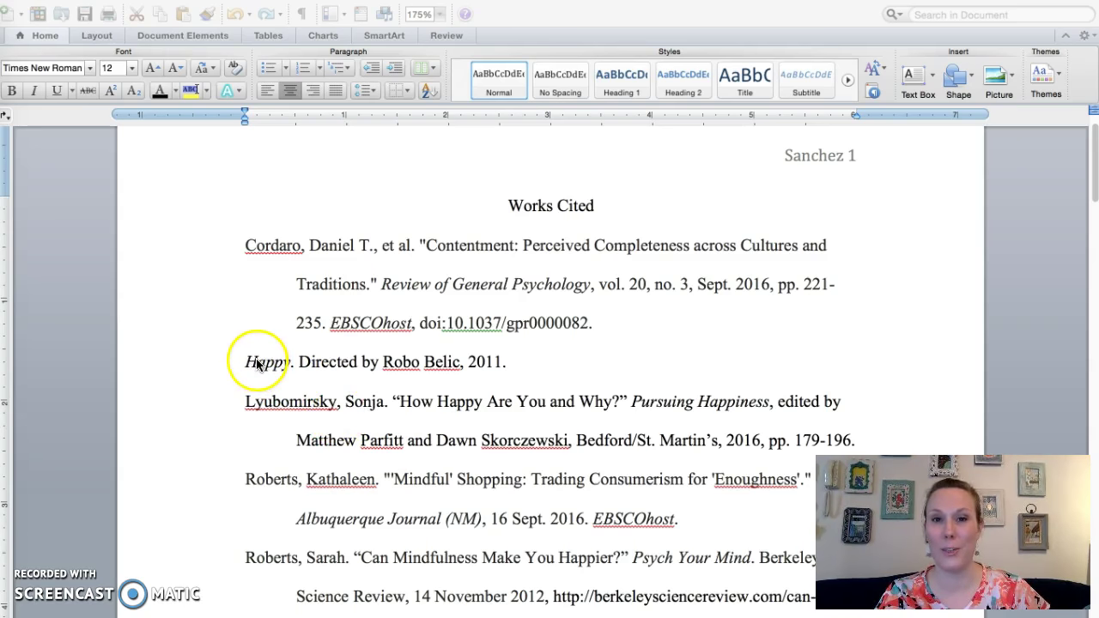
scroll("down", 3)
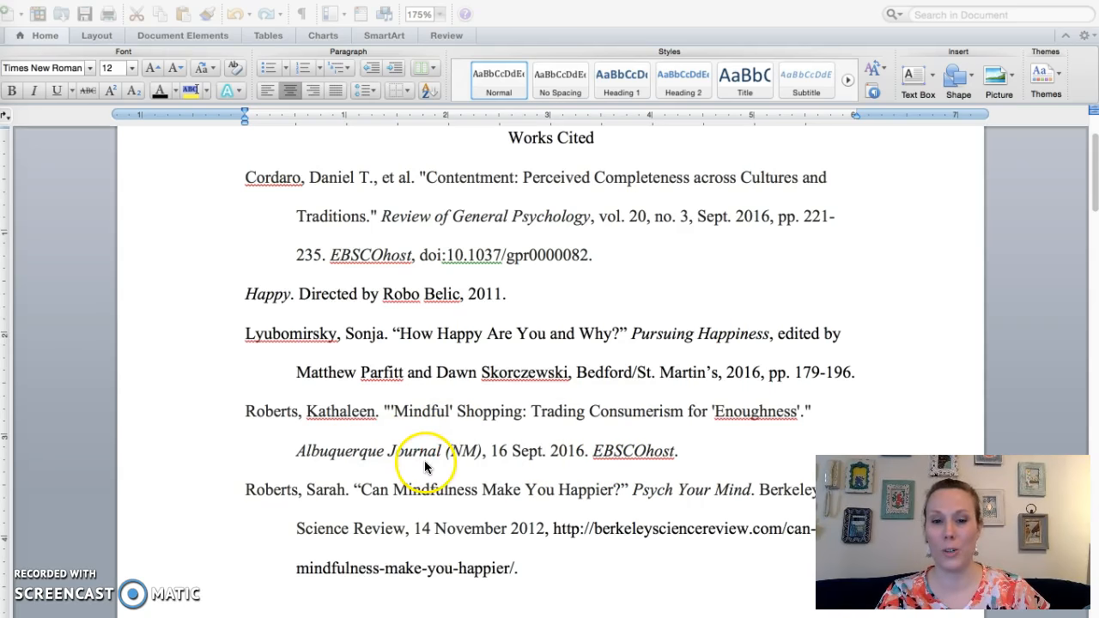
mouse_move(573, 428)
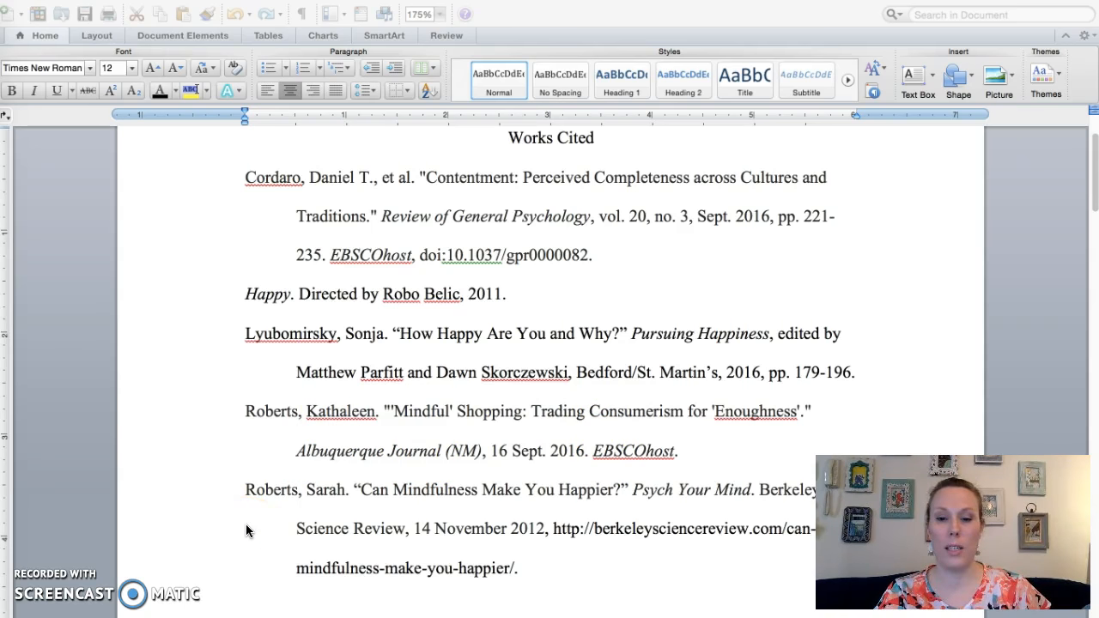
mouse_move(684, 504)
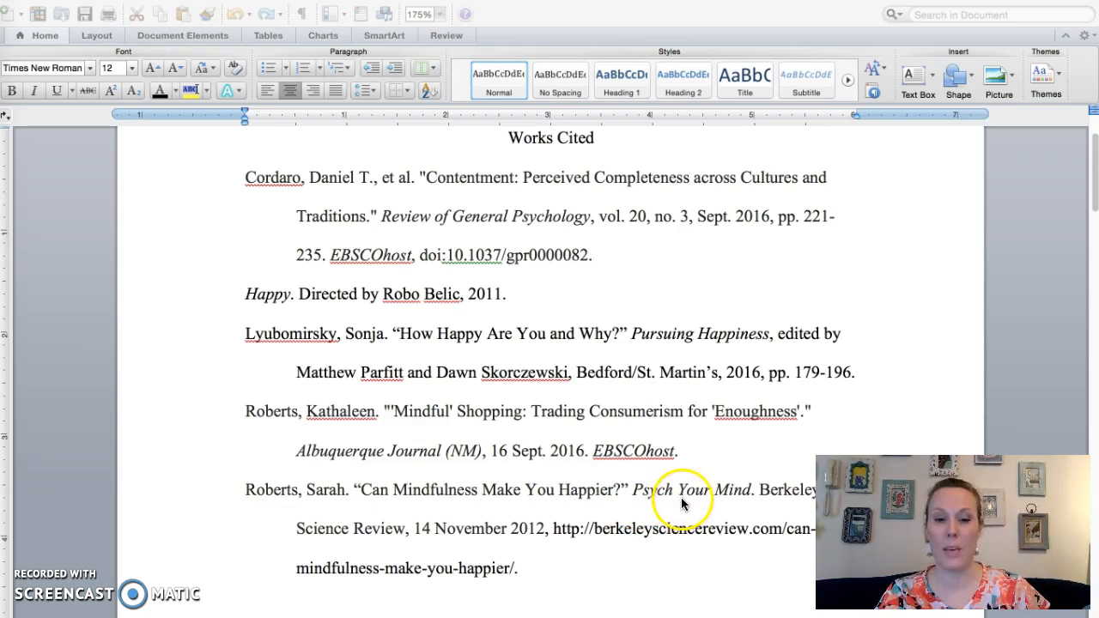
mouse_move(730, 509)
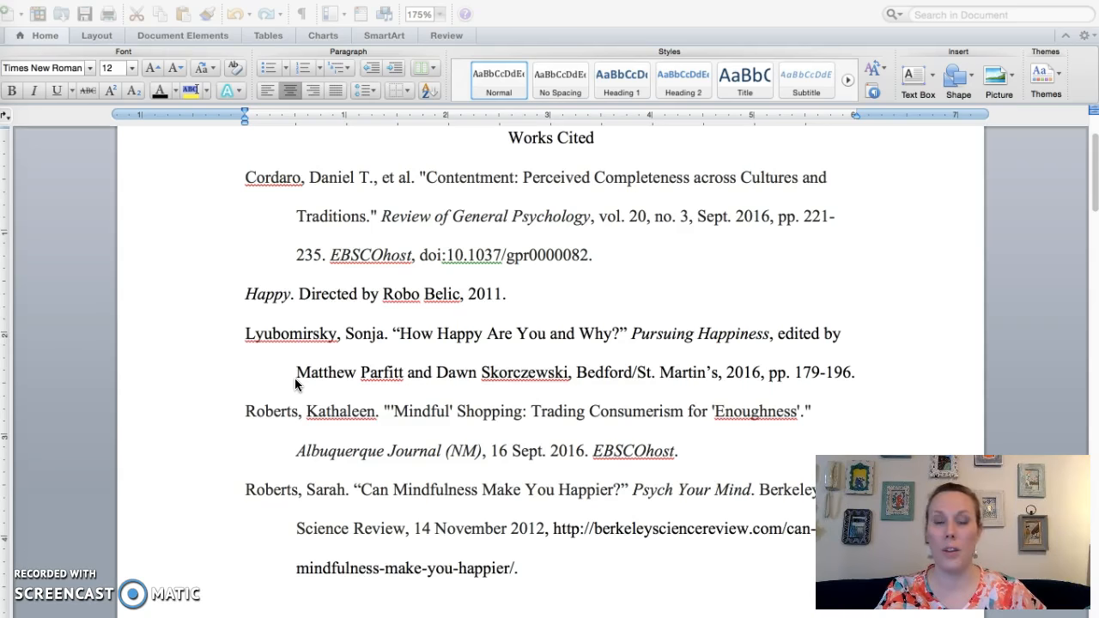
scroll("down", 3)
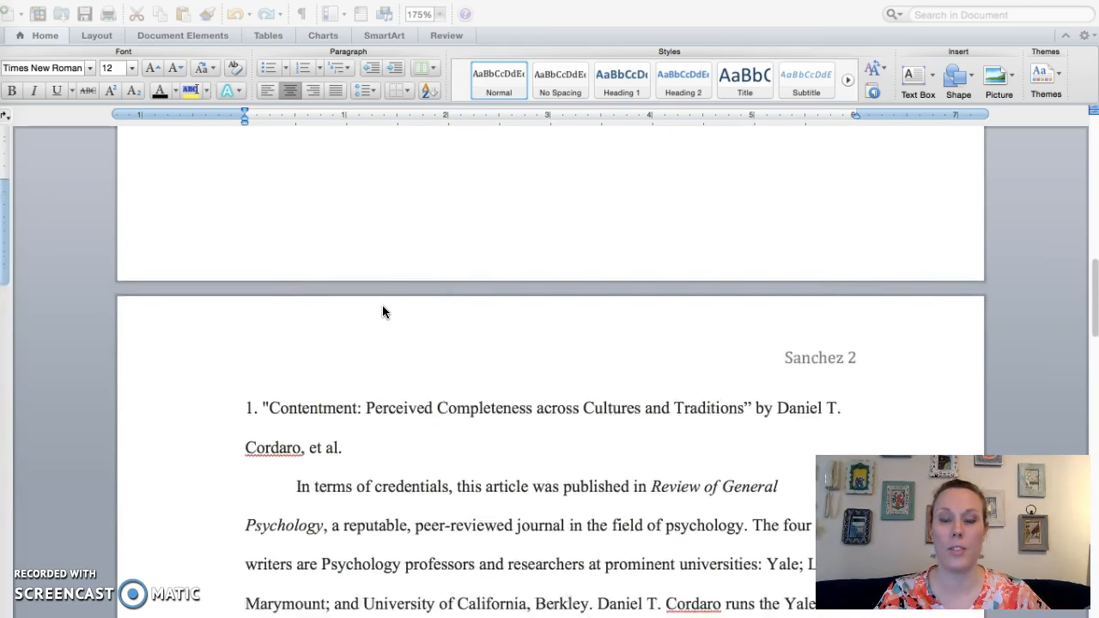
scroll("down", 3)
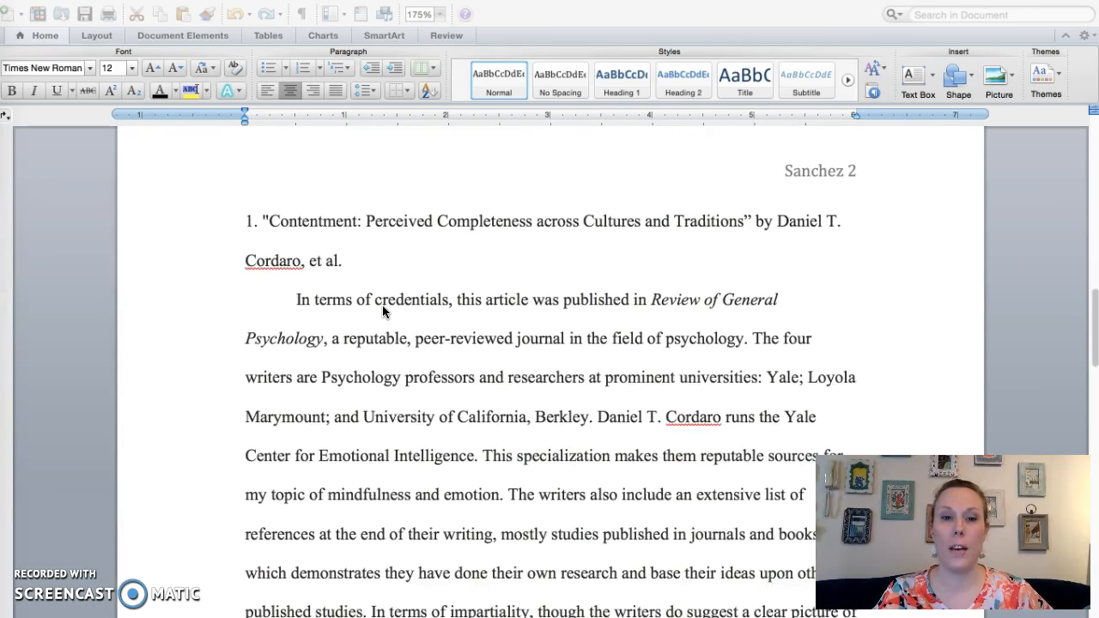
scroll("down", 3)
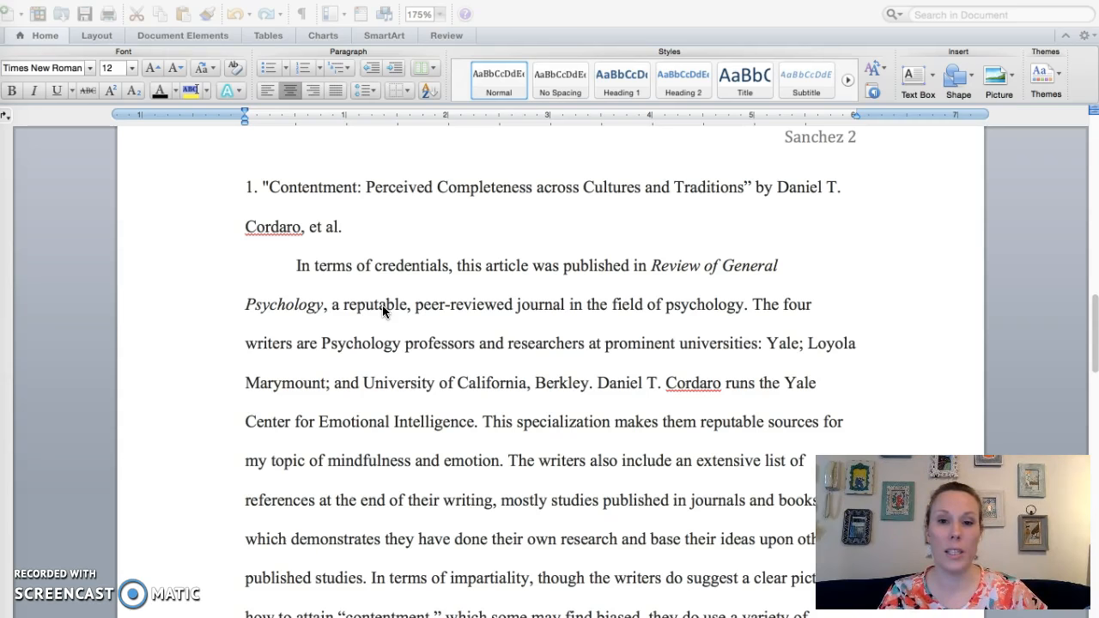
mouse_move(483, 178)
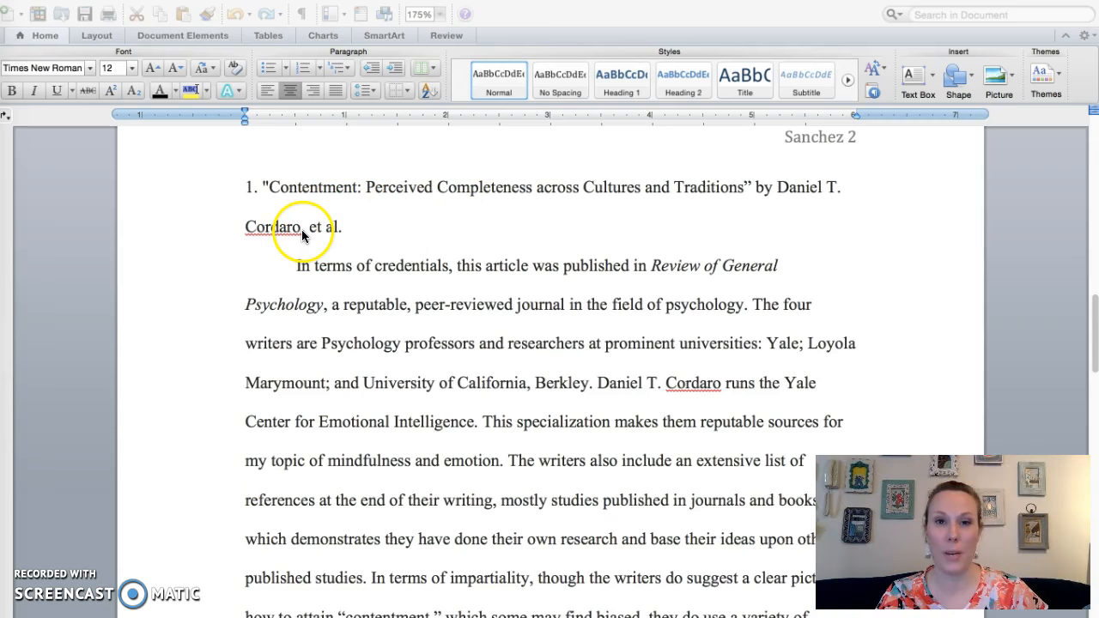
mouse_move(195, 422)
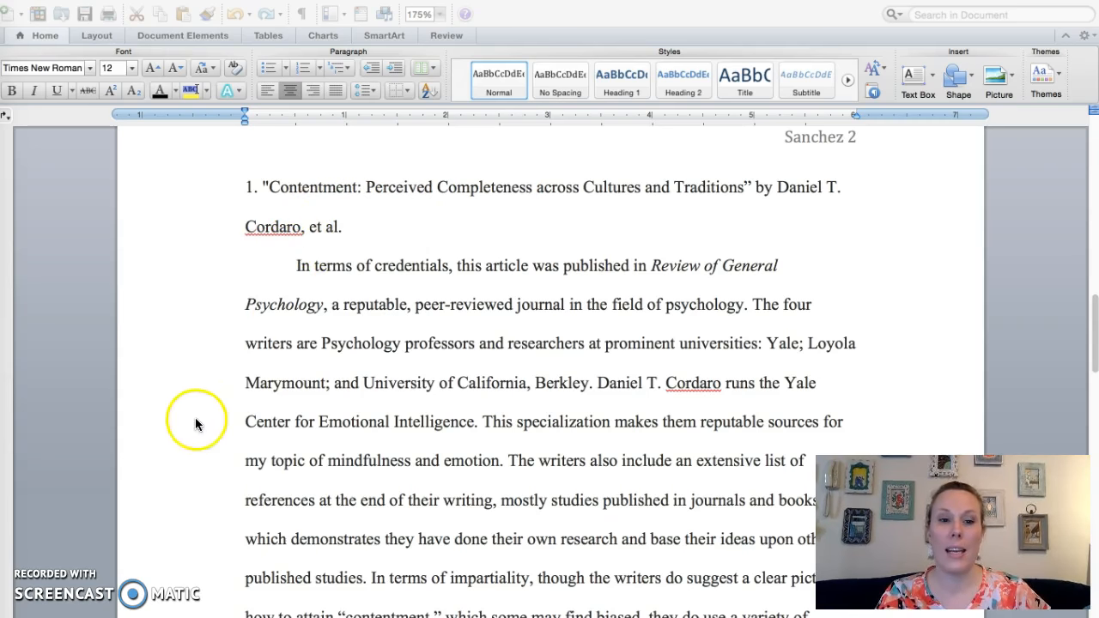
scroll("down", 3)
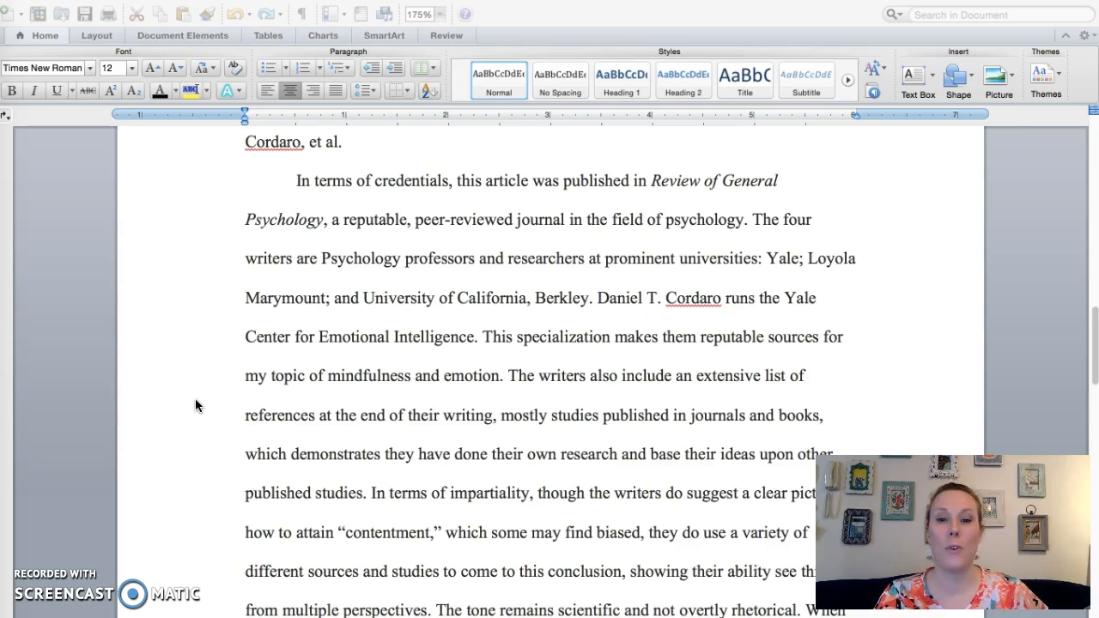
scroll("down", 3)
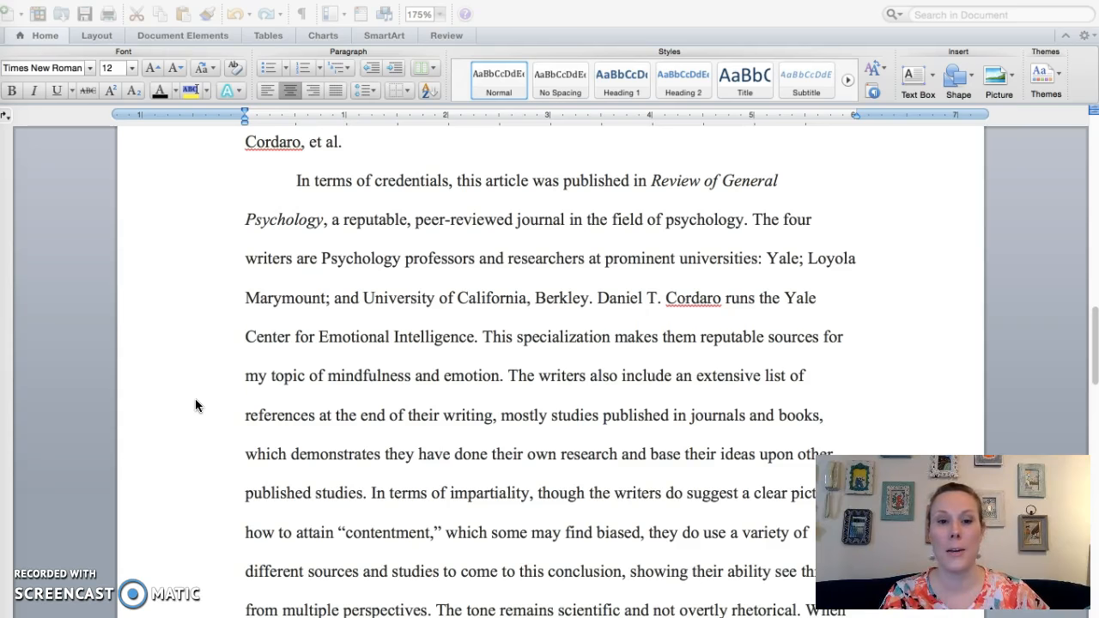
scroll("down", 3)
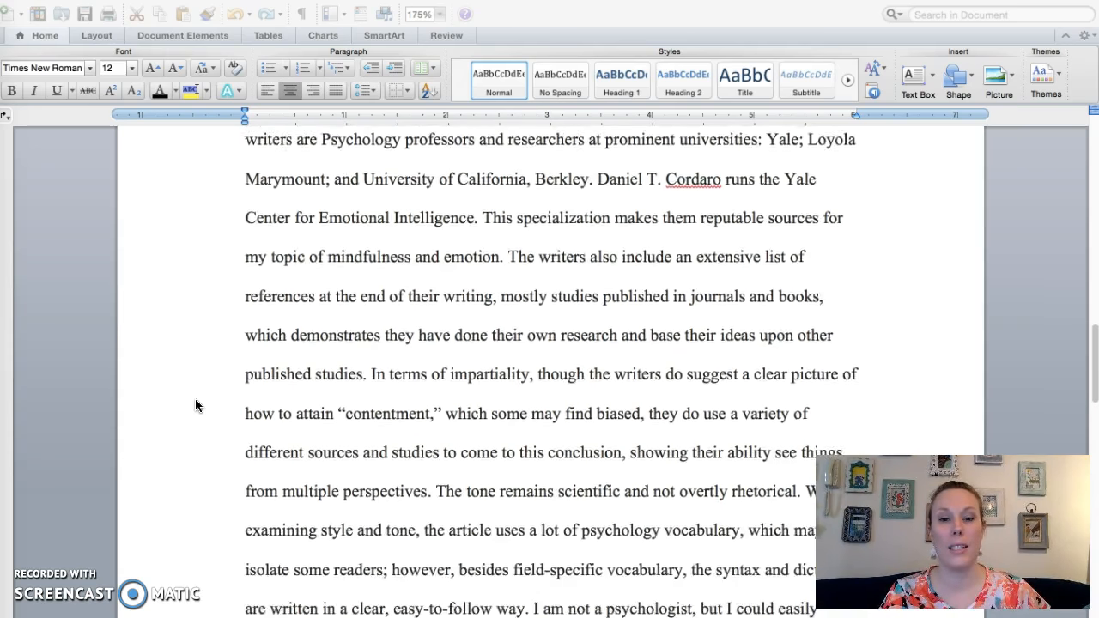
scroll("down", 3)
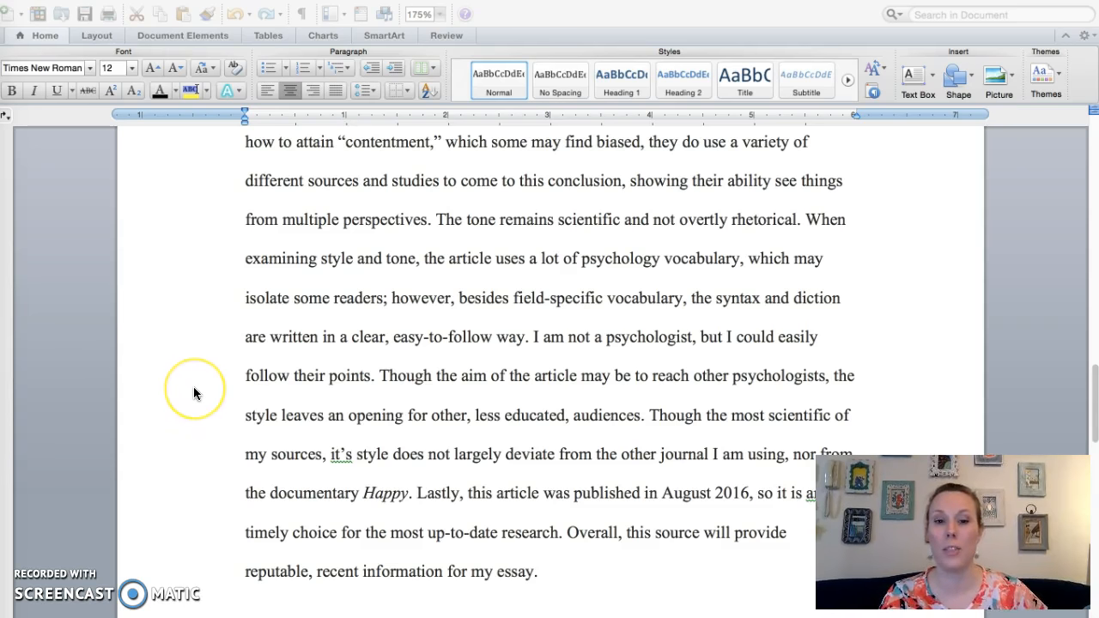
scroll("down", 3)
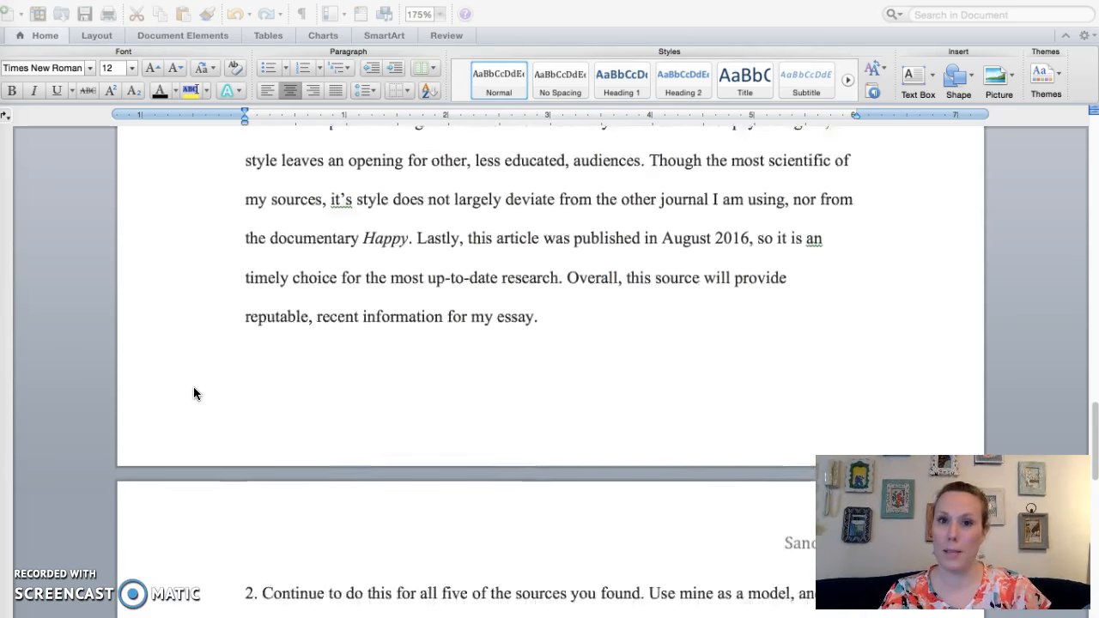
scroll("down", 3)
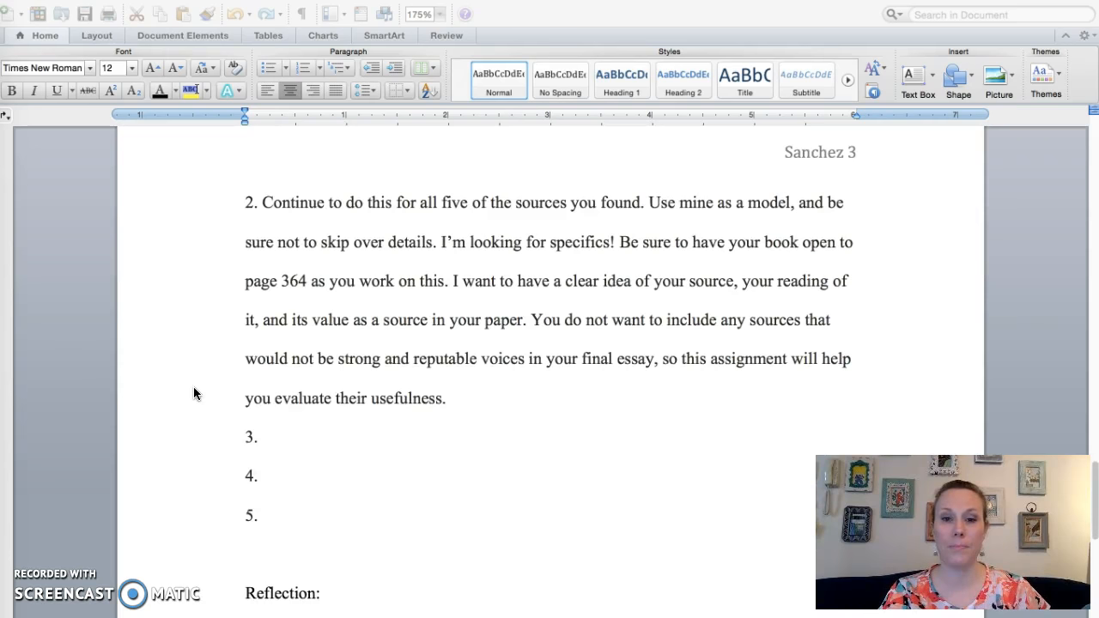
scroll("down", 3)
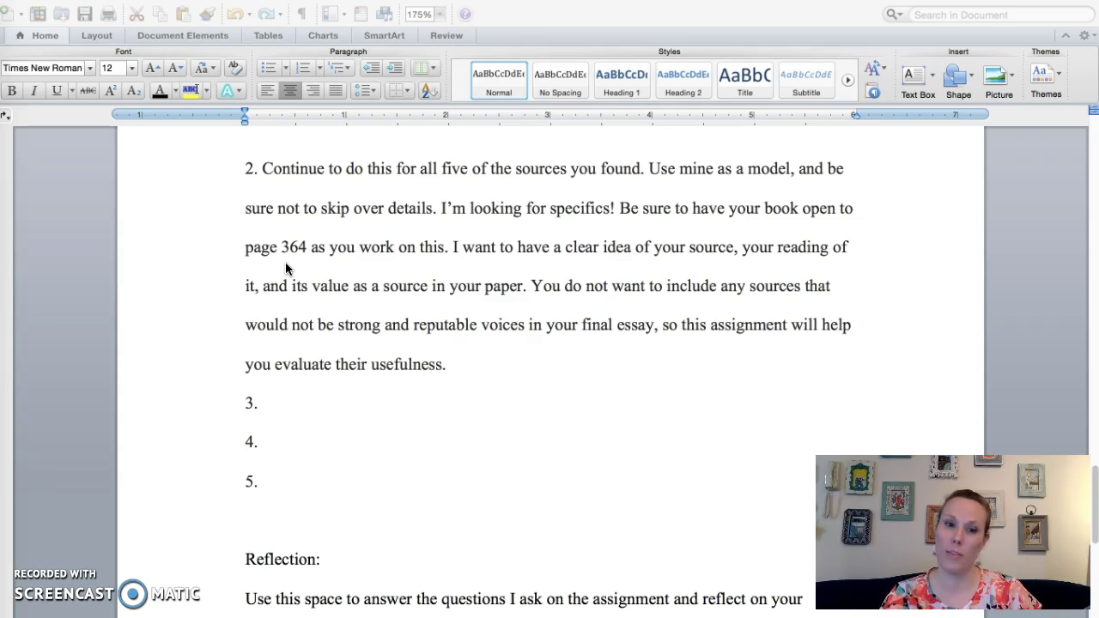
scroll("down", 3)
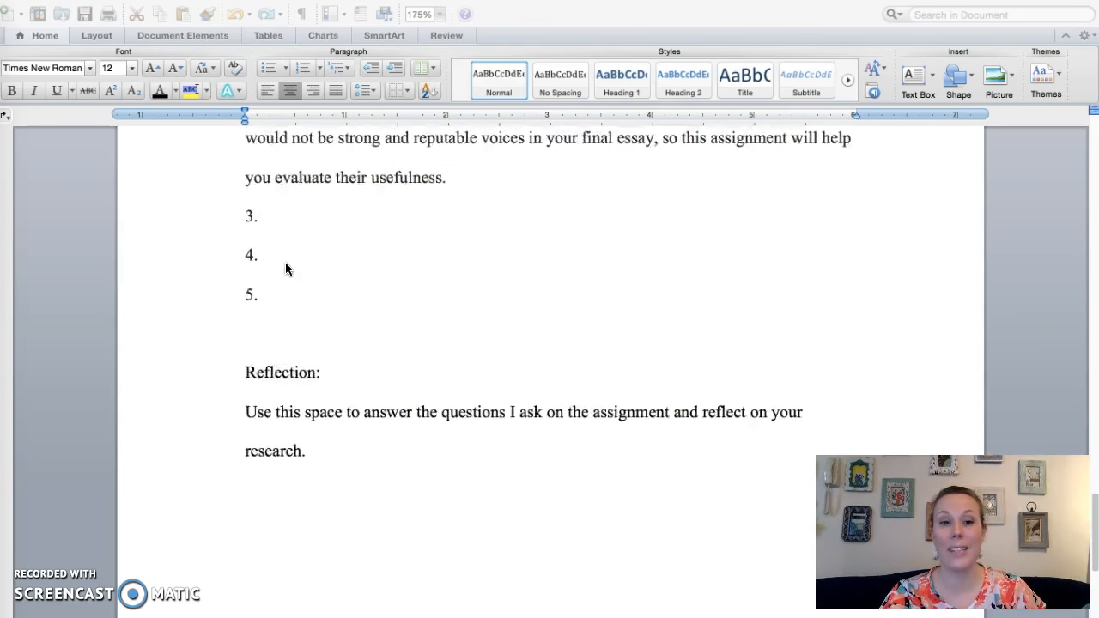
scroll("down", 3)
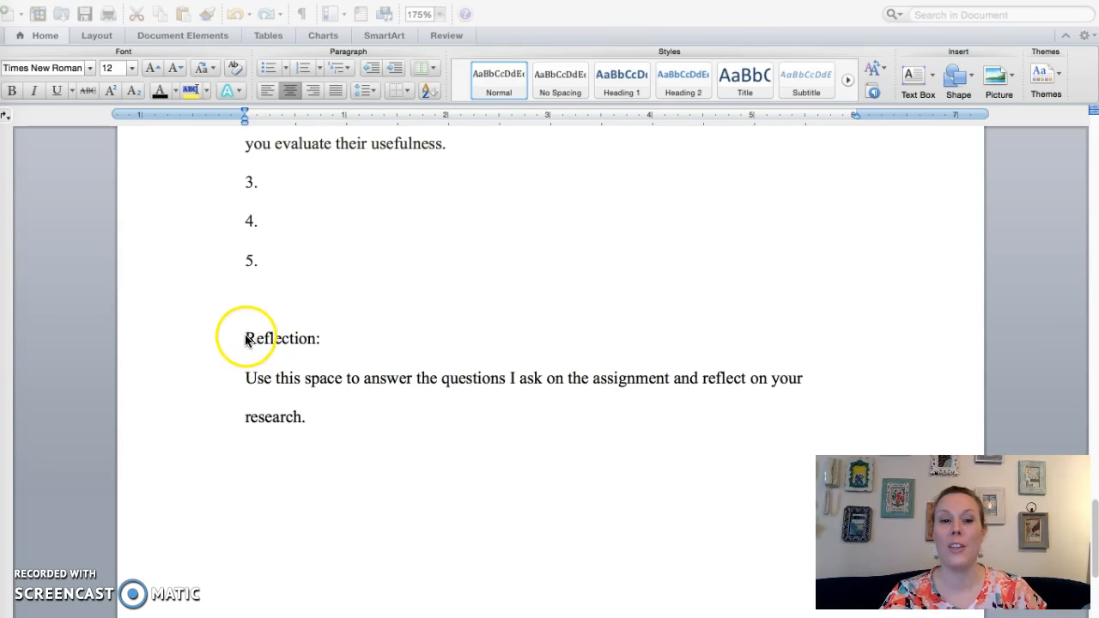
mouse_move(260, 422)
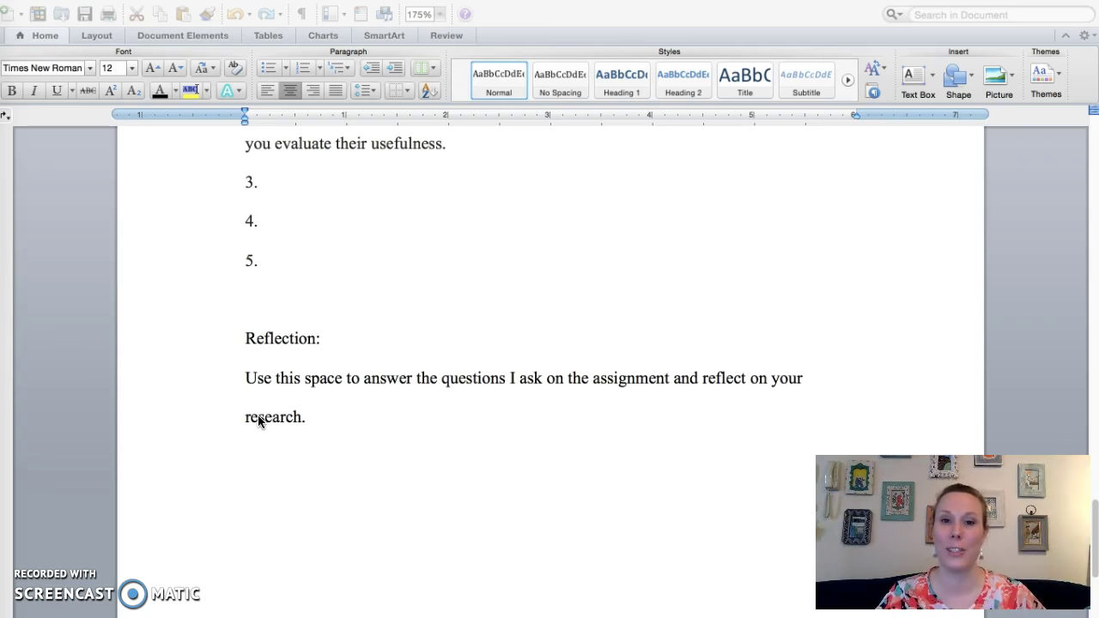
scroll("down", 3)
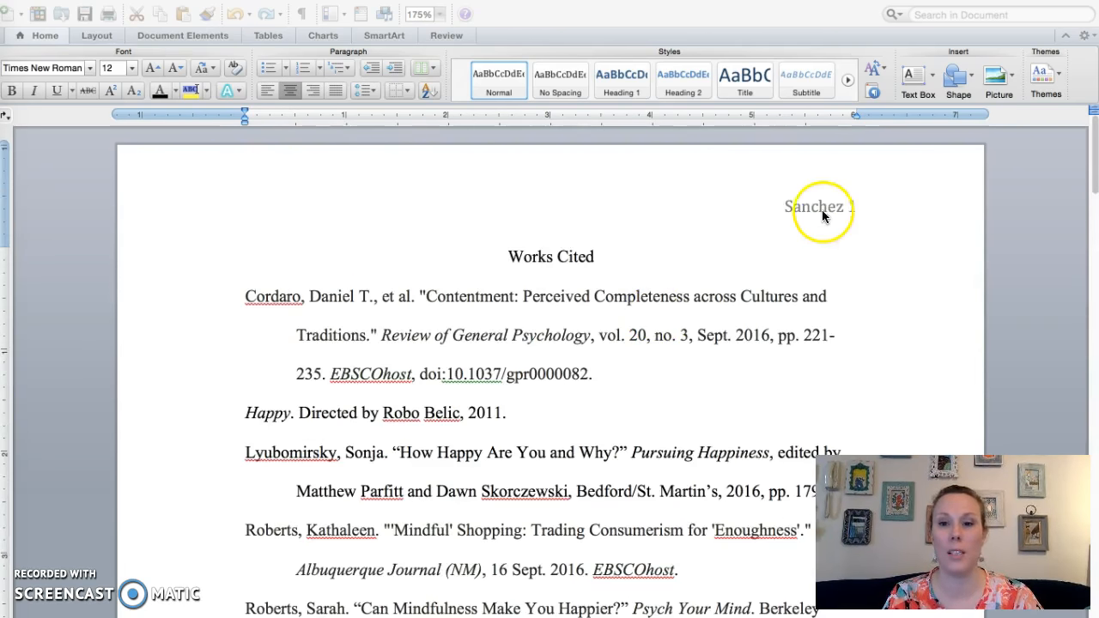
mouse_move(820, 222)
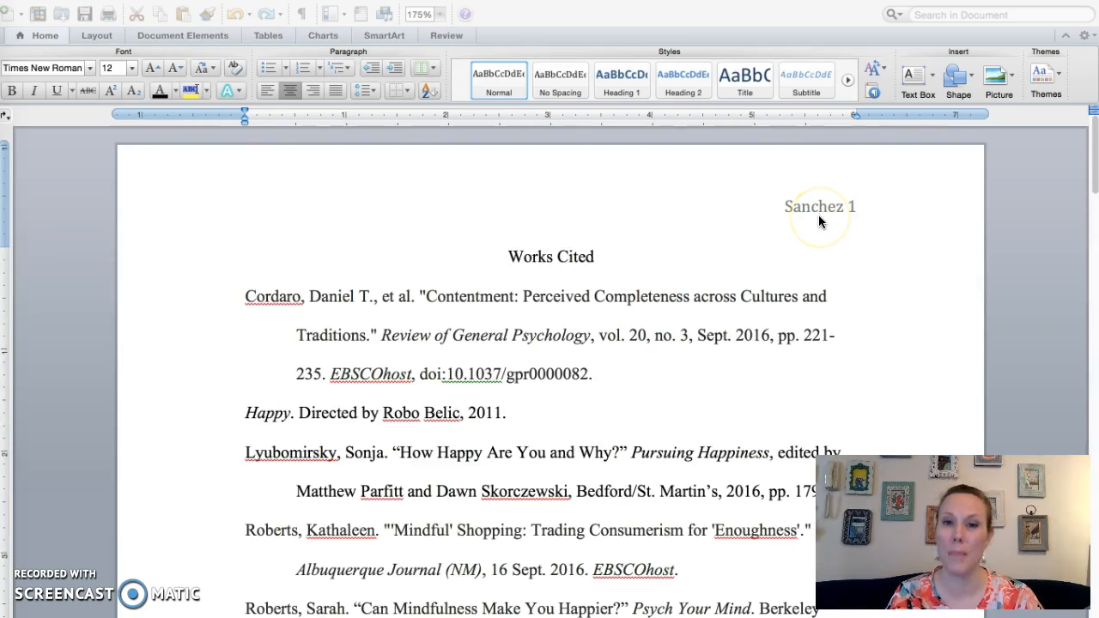